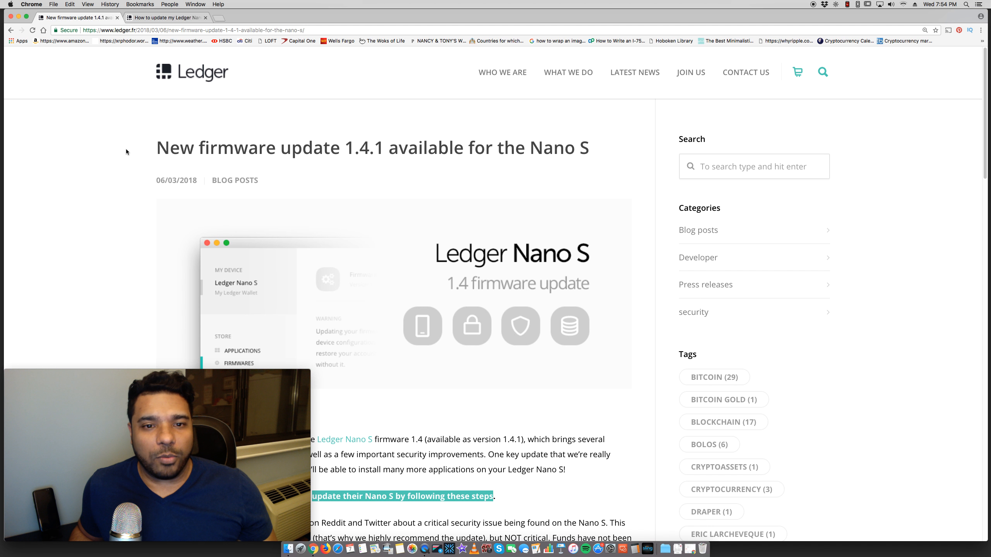
{"action": "scroll", "scroll_direction": "down", "scroll_amount": 3}
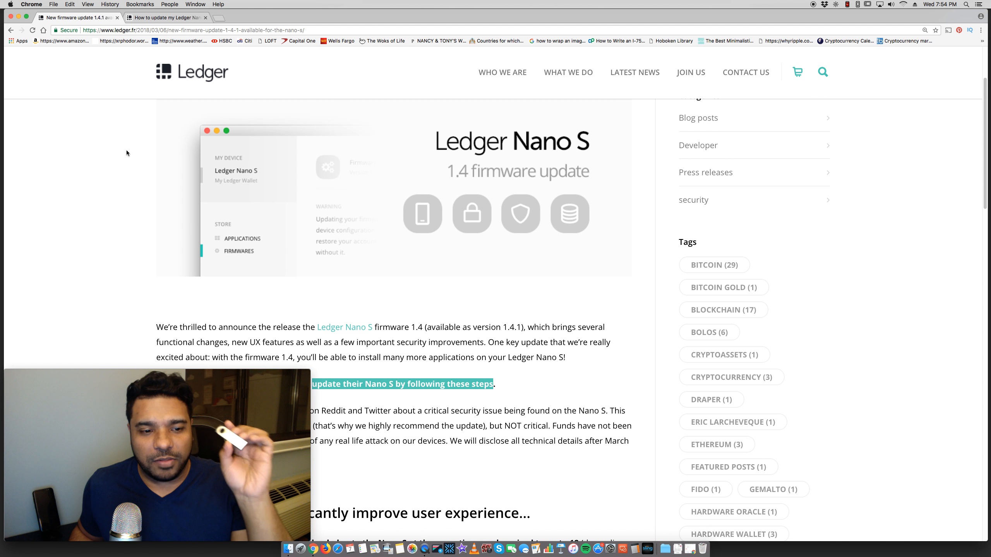
{"action": "scroll", "scroll_direction": "down", "scroll_amount": 3}
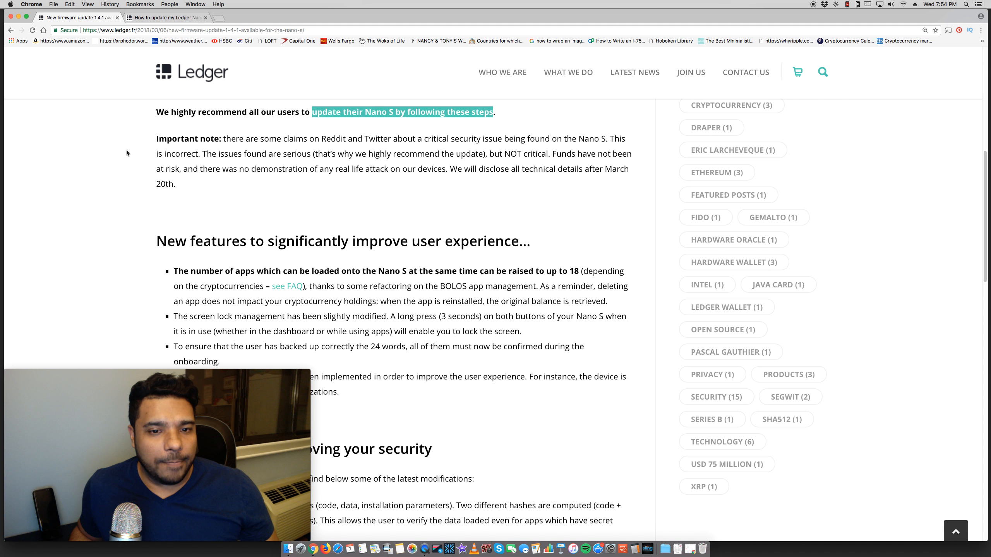
{"action": "scroll", "scroll_direction": "down", "scroll_amount": 3}
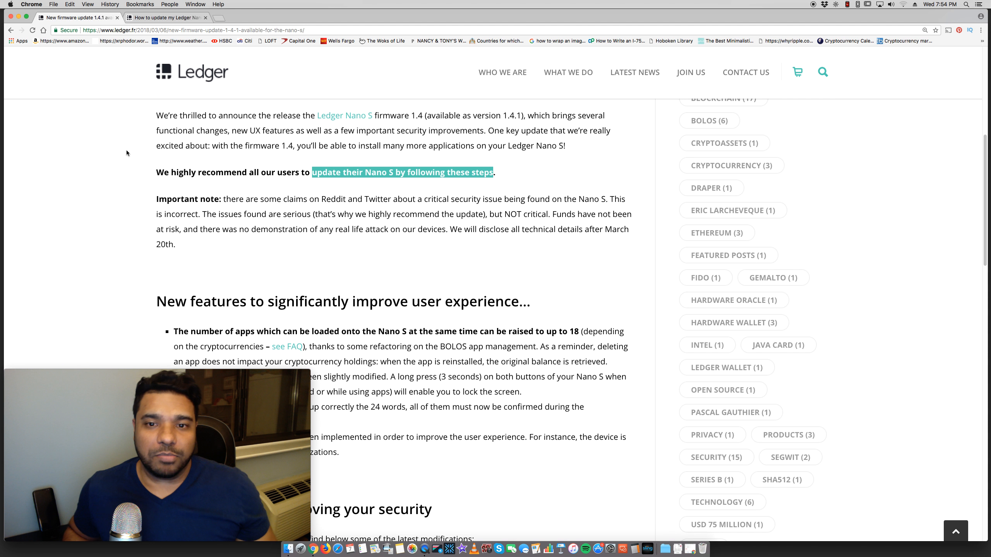
{"action": "scroll", "scroll_direction": "down", "scroll_amount": 3}
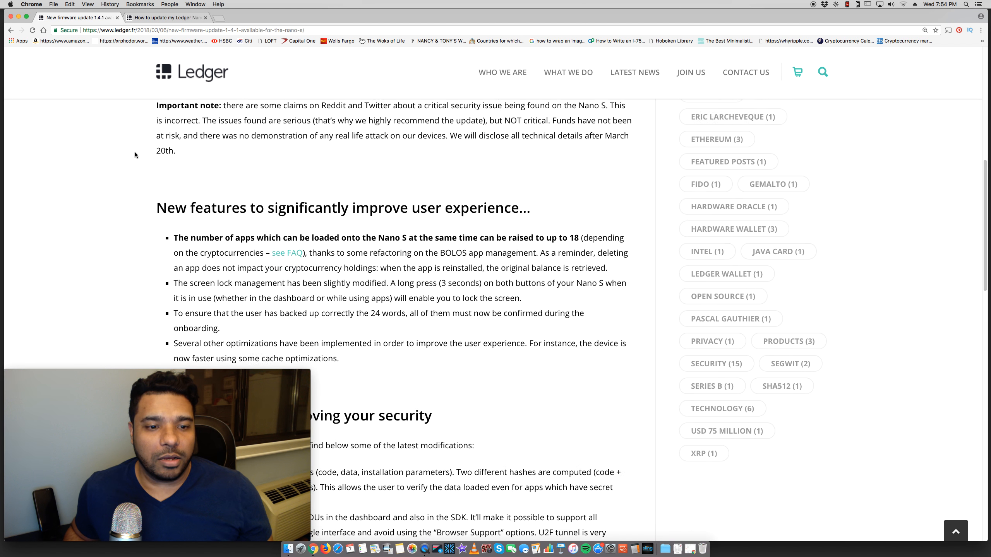
{"action": "scroll", "scroll_direction": "down", "scroll_amount": 3}
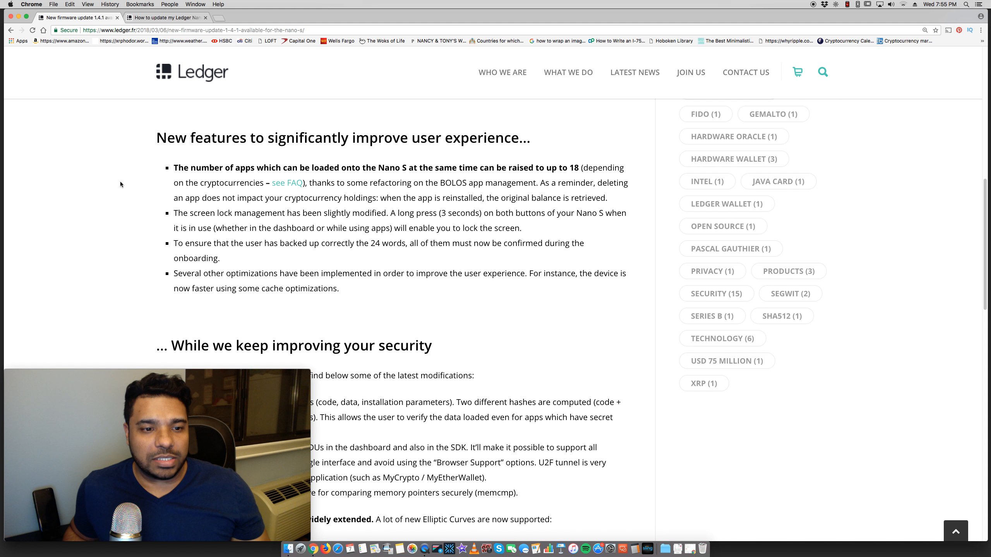
{"action": "scroll", "scroll_direction": "down", "scroll_amount": 3}
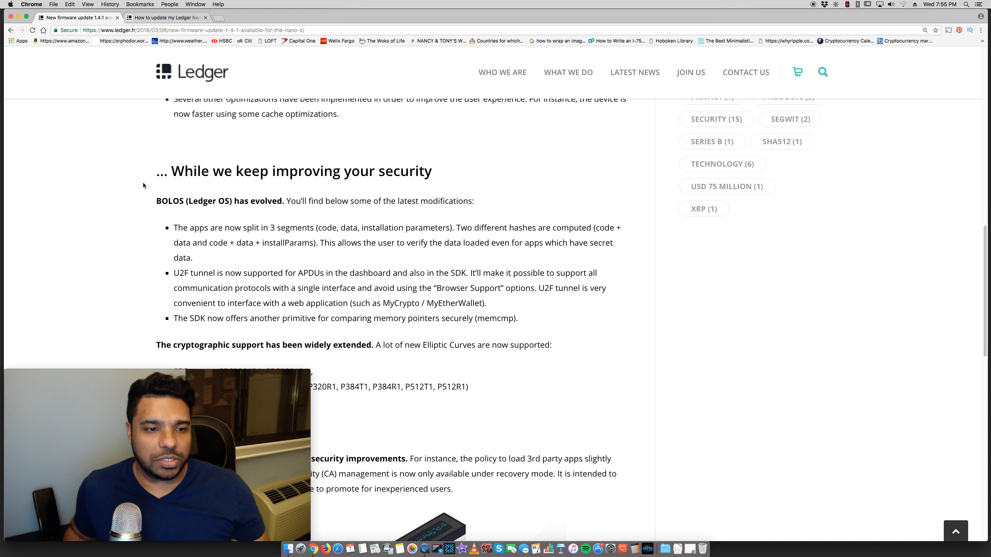
{"action": "scroll", "scroll_direction": "down", "scroll_amount": 3}
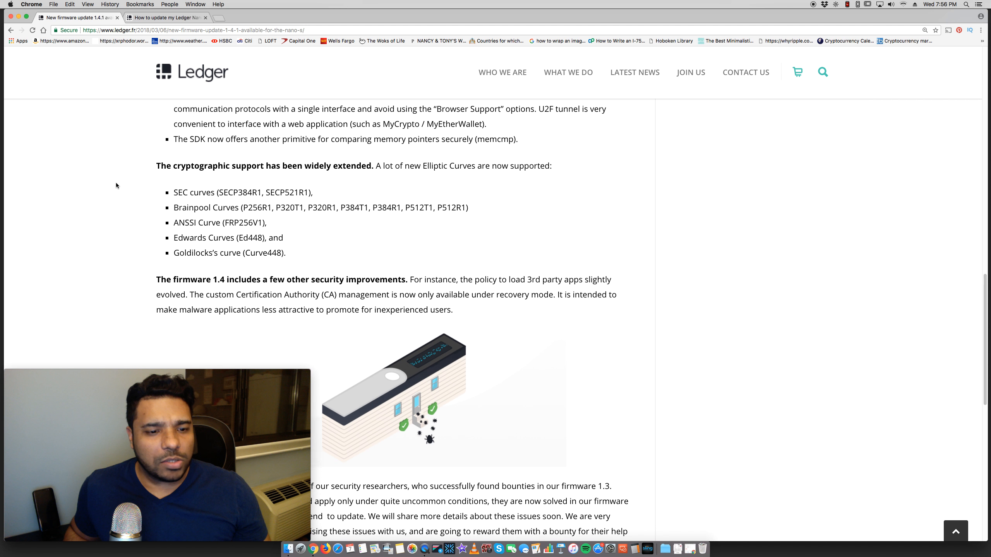
{"action": "scroll", "scroll_direction": "down", "scroll_amount": 3}
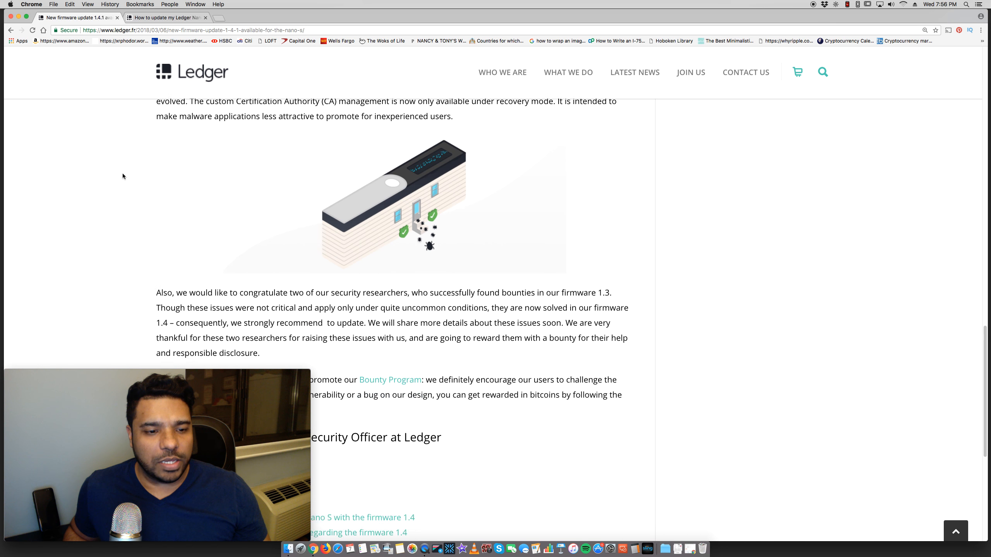
{"action": "scroll", "scroll_direction": "up", "scroll_amount": 3}
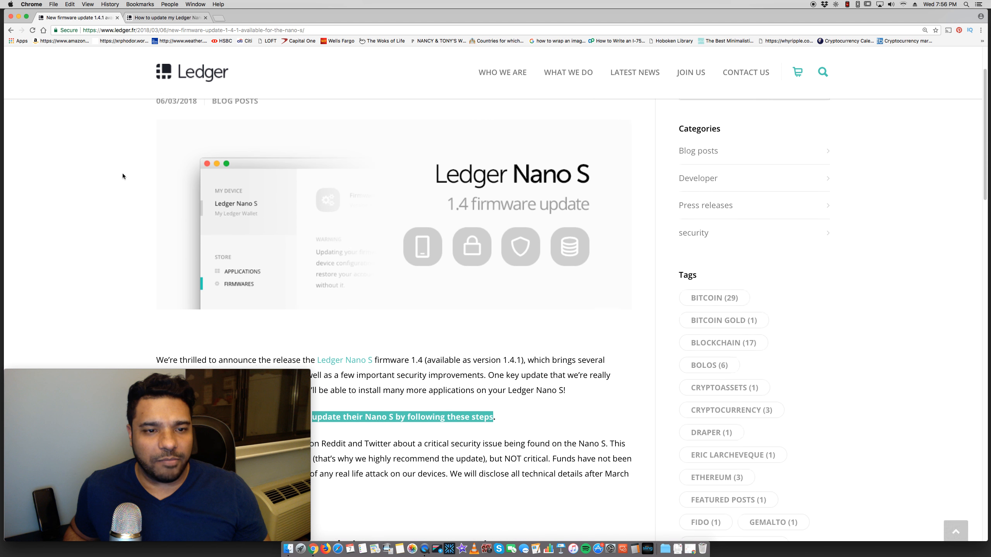
{"action": "scroll", "scroll_direction": "down", "scroll_amount": 3}
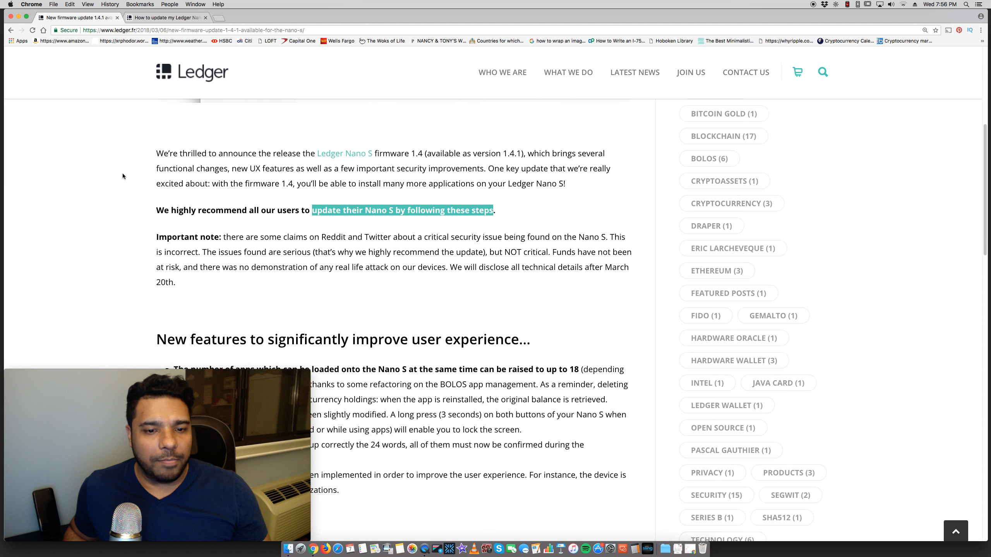
{"action": "scroll", "scroll_direction": "down", "scroll_amount": 3}
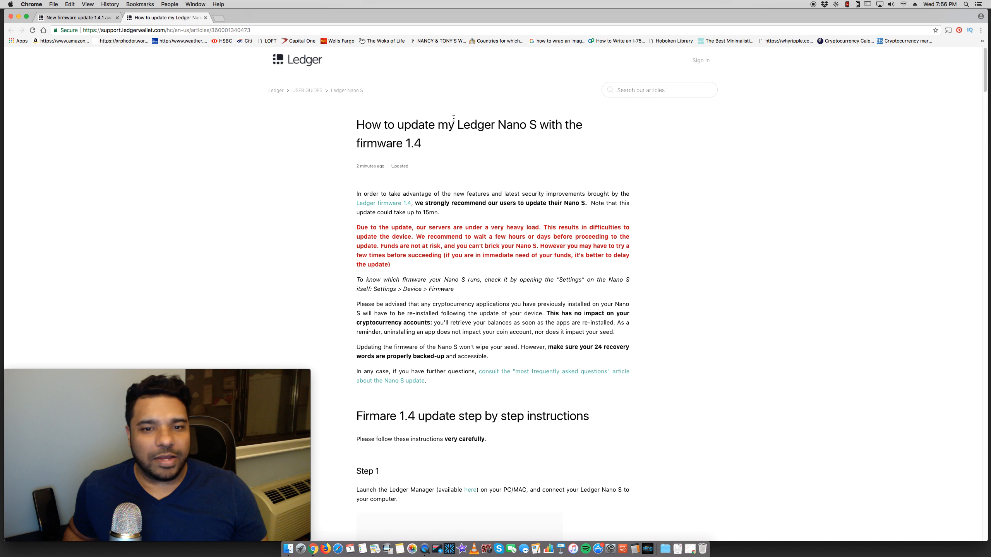
{"action": "scroll", "scroll_direction": "down", "scroll_amount": 3}
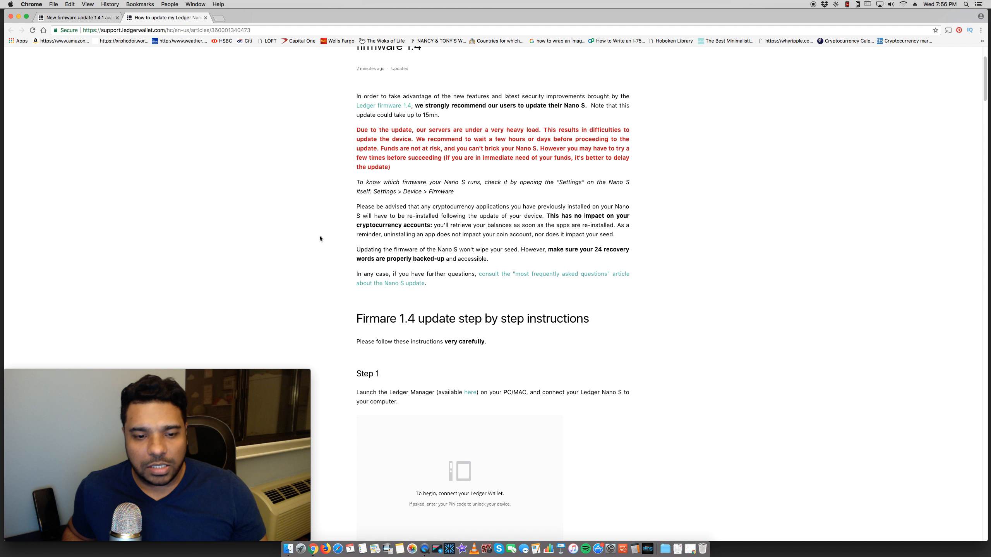
{"action": "scroll", "scroll_direction": "down", "scroll_amount": 3}
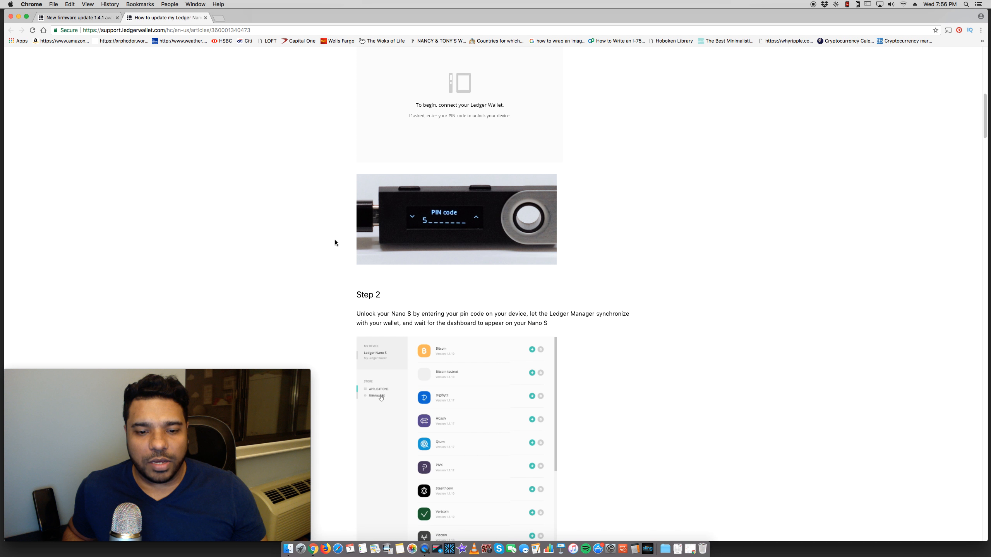
{"action": "scroll", "scroll_direction": "down", "scroll_amount": 3}
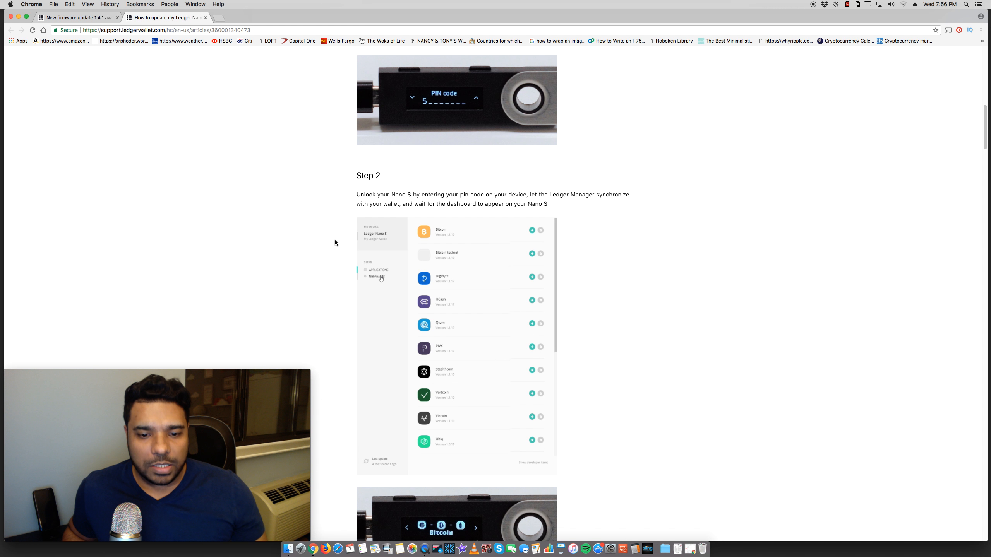
{"action": "scroll", "scroll_direction": "down", "scroll_amount": 3}
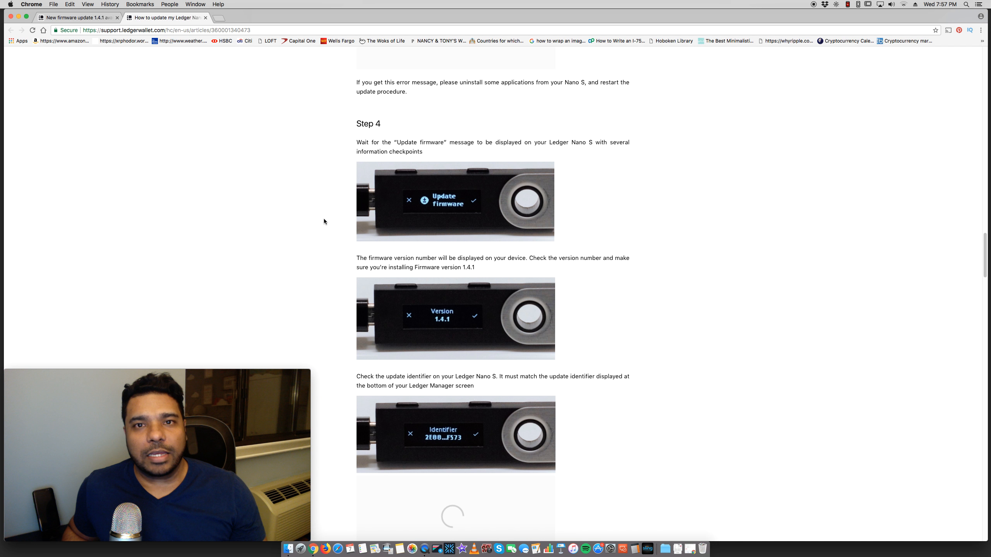
{"action": "scroll", "scroll_direction": "down", "scroll_amount": 3}
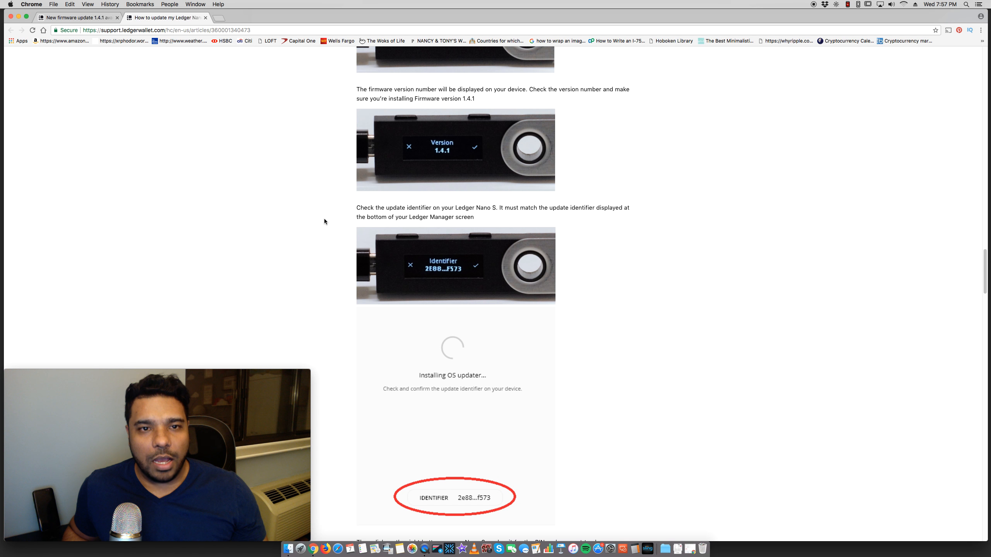
{"action": "scroll", "scroll_direction": "down", "scroll_amount": 3}
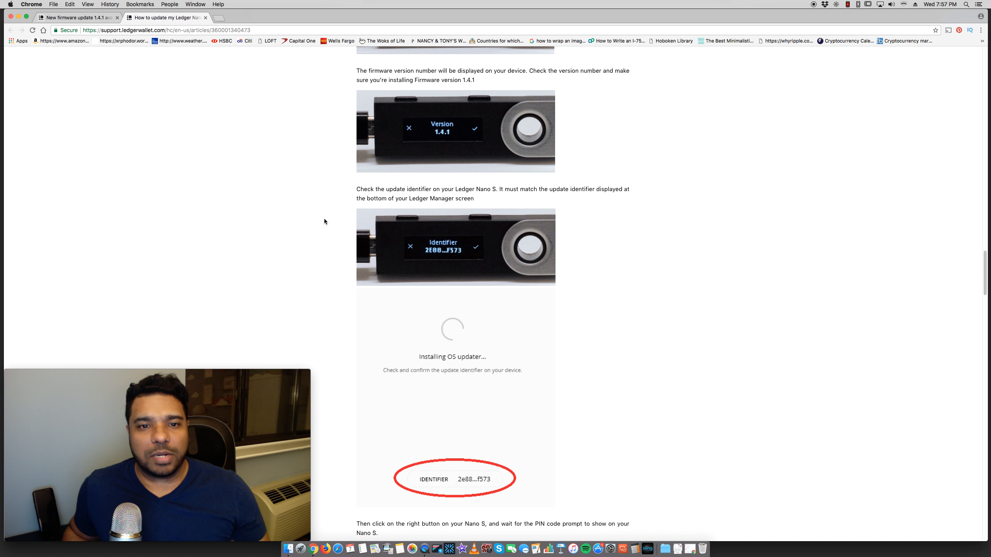
{"action": "scroll", "scroll_direction": "down", "scroll_amount": 3}
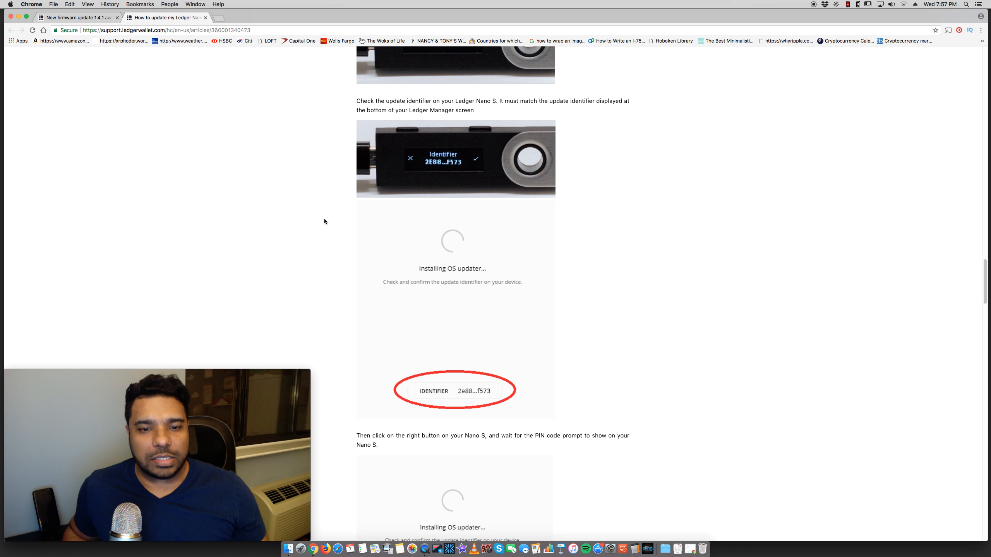
{"action": "scroll", "scroll_direction": "down", "scroll_amount": 3}
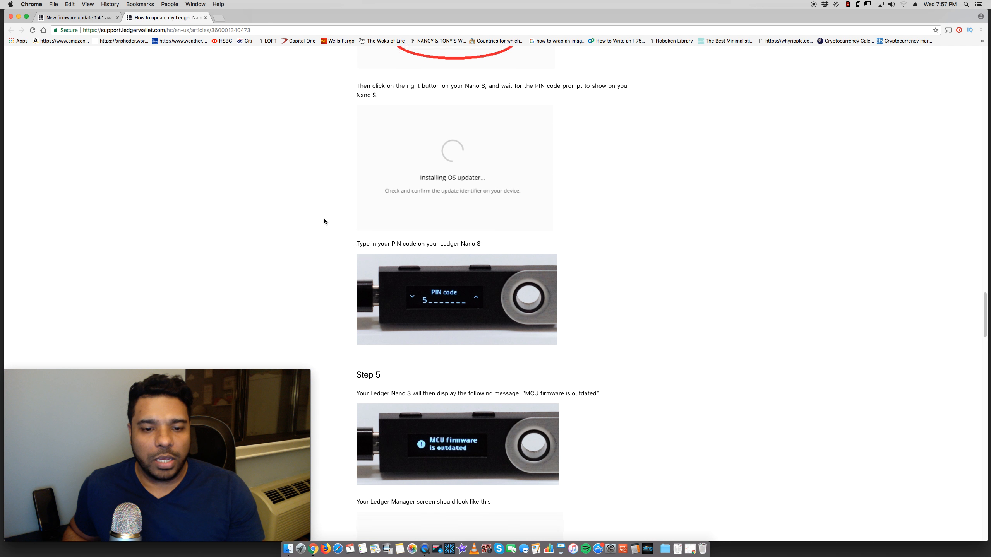
{"action": "scroll", "scroll_direction": "down", "scroll_amount": 3}
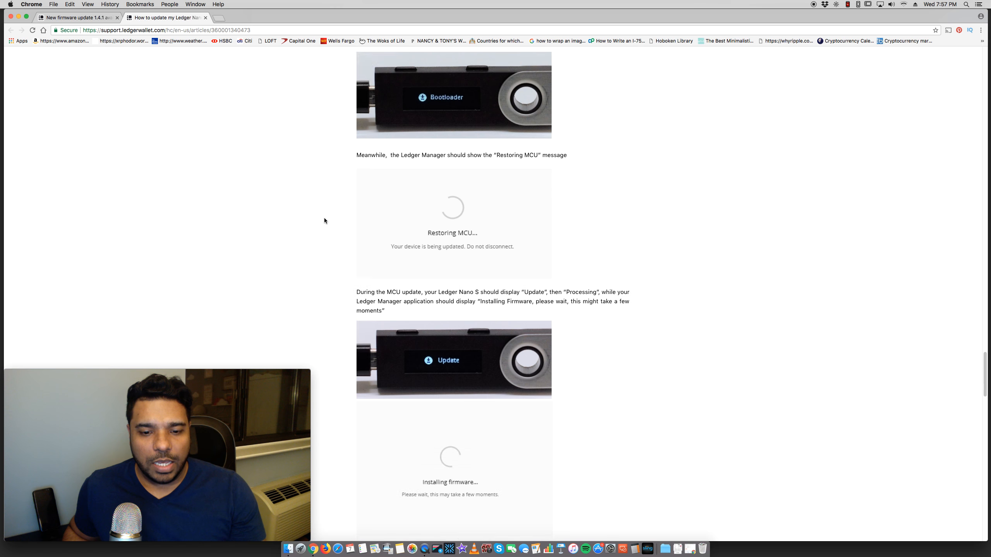
{"action": "scroll", "scroll_direction": "up", "scroll_amount": 3}
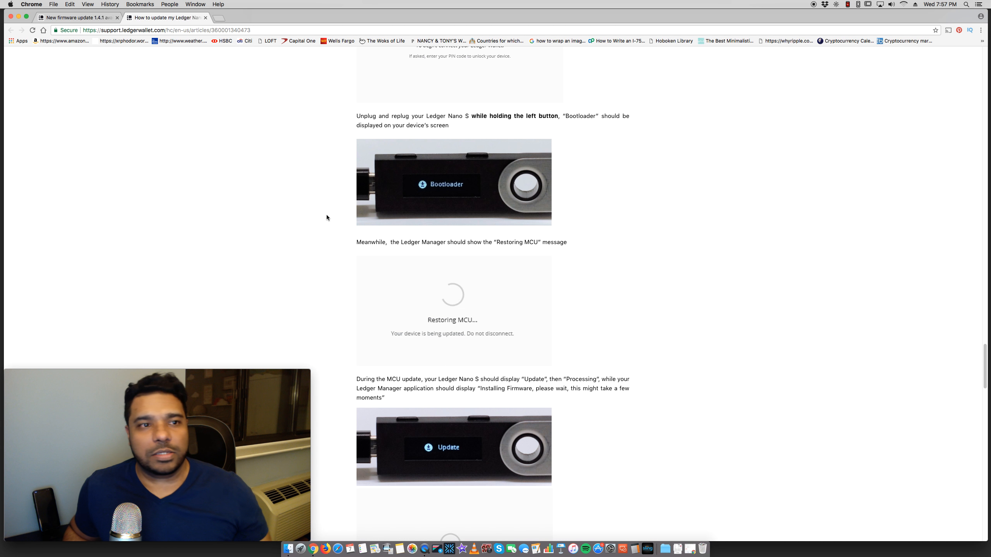